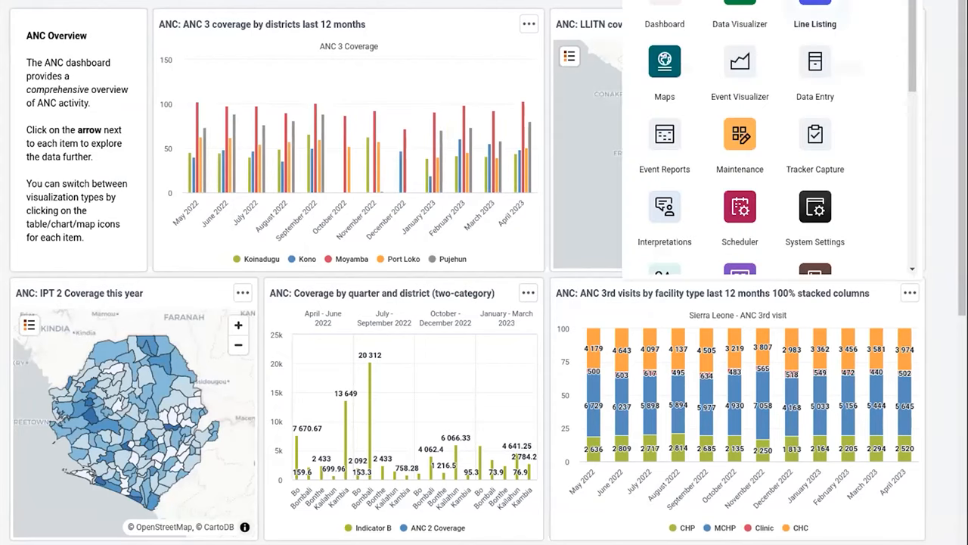
Show the Data Visualizer app page in App Management with version 100.1.0 installed.
scroll(down, 3)
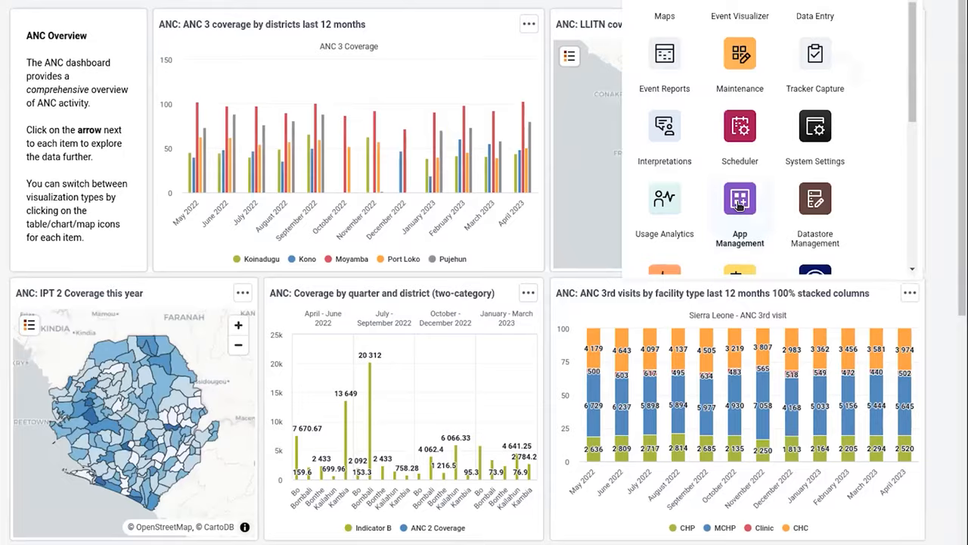
click(739, 204)
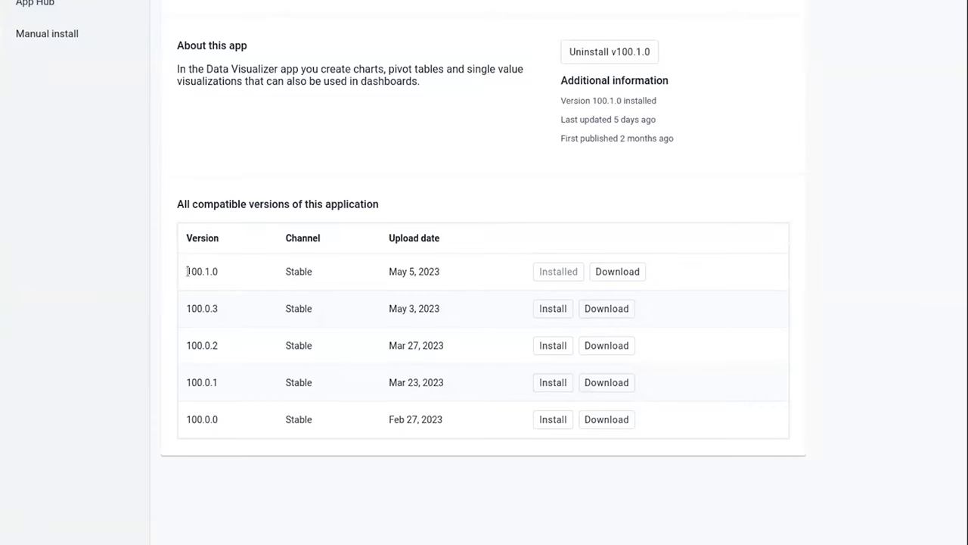
mouse_move(558, 272)
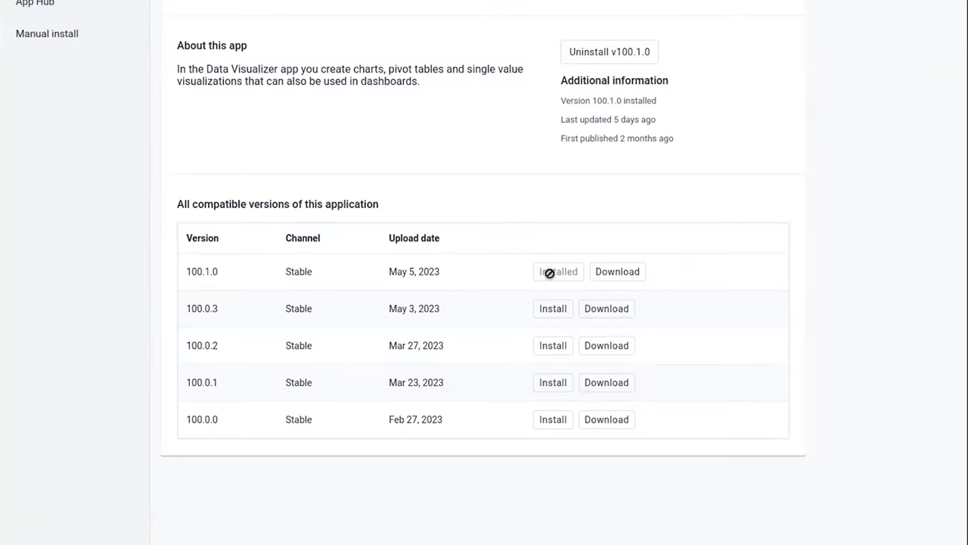